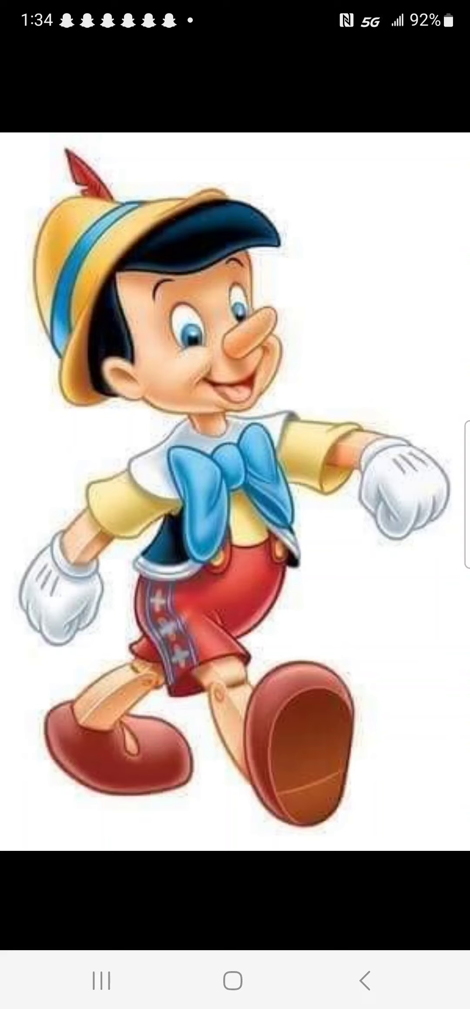
Swipe from the Pinocchio picture to the lemur movie clip and start playing it
scroll("left", 3)
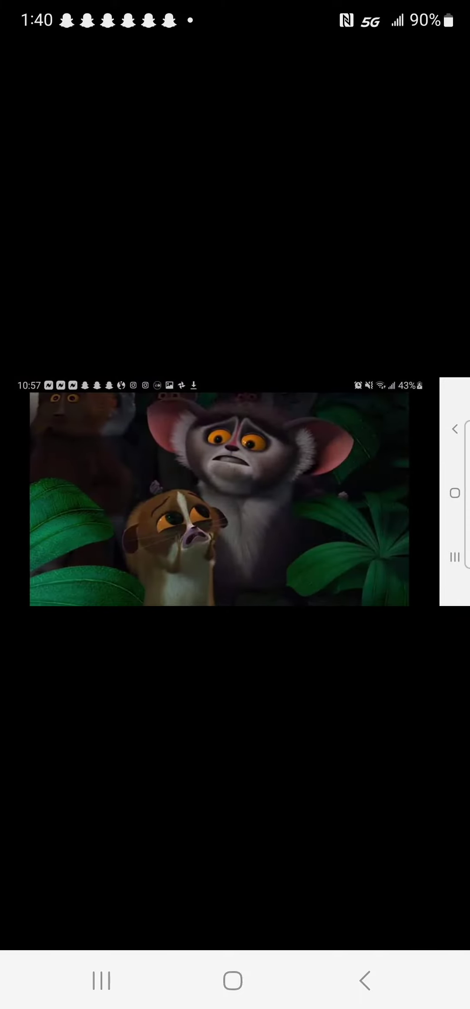
left_click(171, 602)
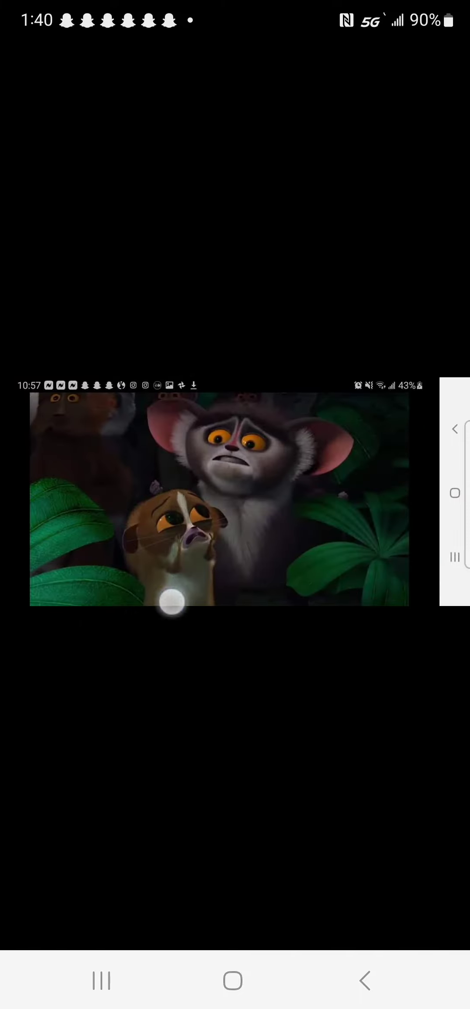